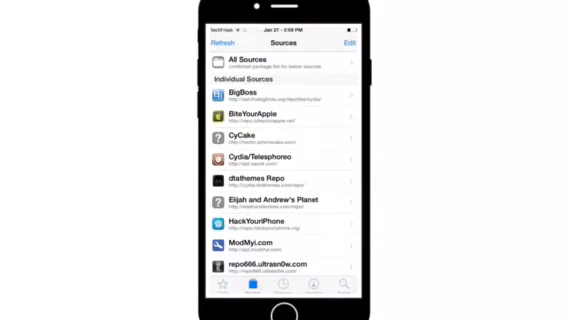
Step: Bring up Cydia's package search field with the keyboard ready
left_click(344, 44)
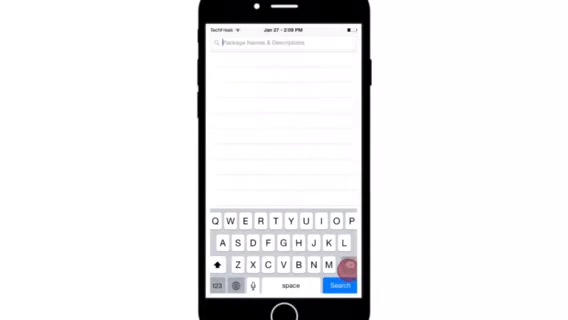
Step: Search for 'CyDown' to view its package page, then return to searching
type("CyDown")
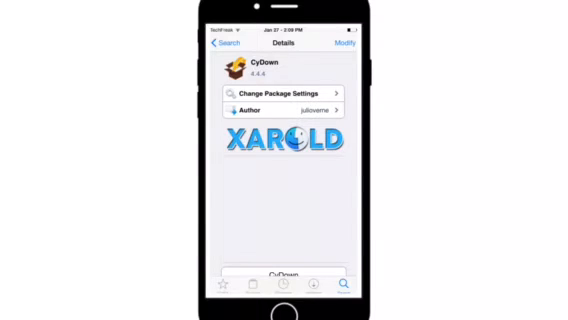
left_click(224, 44)
type("Cydia")
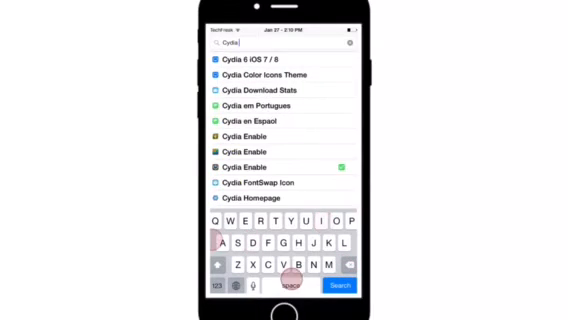
Step: Search 'ena' to find Cydia Enable and get it installed
type("ena")
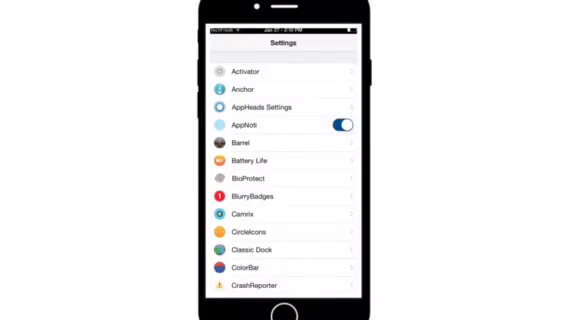
Step: Switch on Cydia Enable's main toggle in Settings and browse its tweak list
scroll("down", 3)
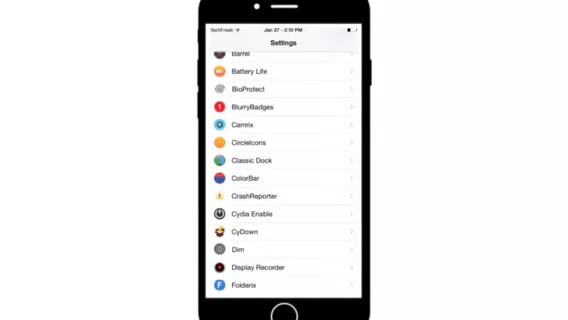
left_click(288, 212)
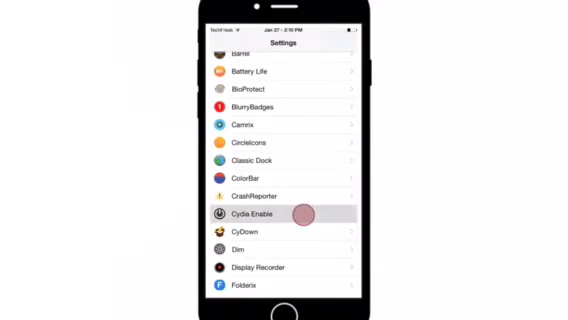
left_click(252, 212)
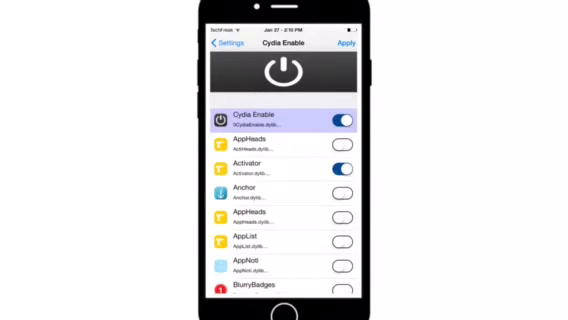
scroll("down", 3)
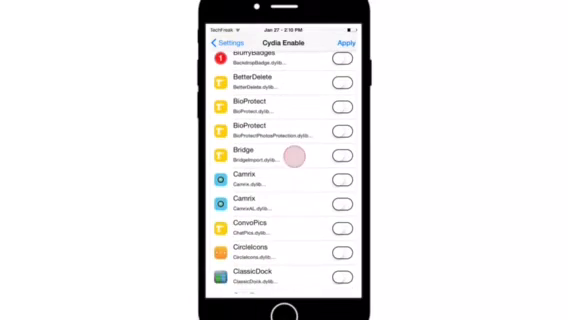
scroll("down", 3)
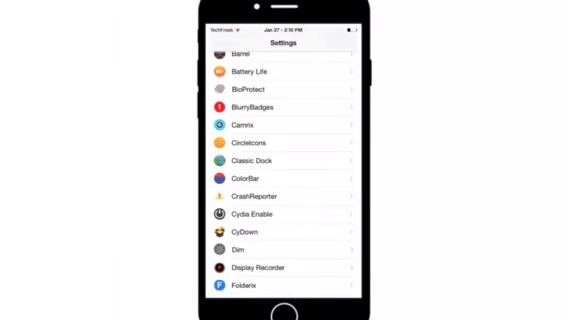
Step: Search Cydia's packages for 'Anchor'
left_click(284, 306)
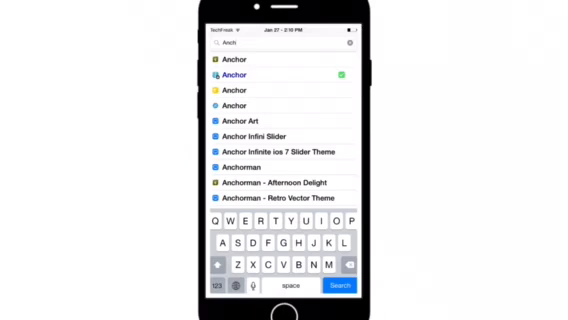
Step: Review the Anchor package details, a $1.99 BigBoss tweak for iOS 7 and 8
left_click(240, 74)
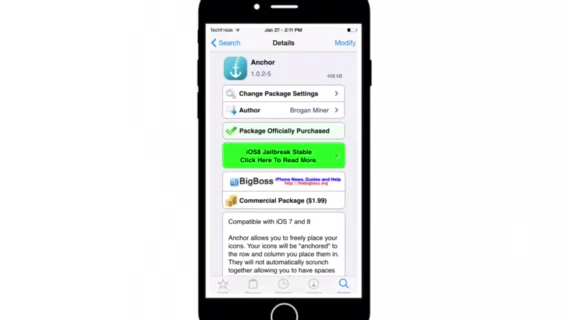
scroll("down", 3)
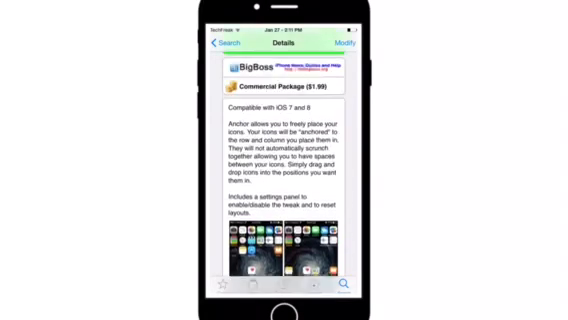
scroll("up", 3)
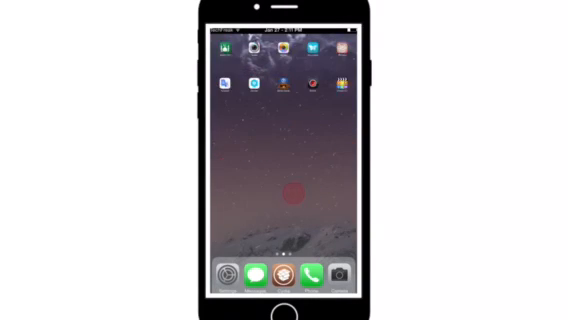
Step: Swipe across home screen pages to a fuller page of social and media app icons
scroll("left", 3)
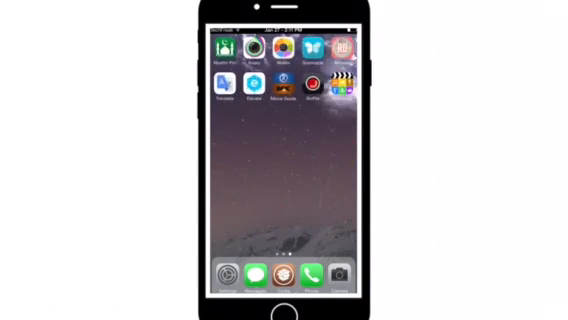
scroll("left", 3)
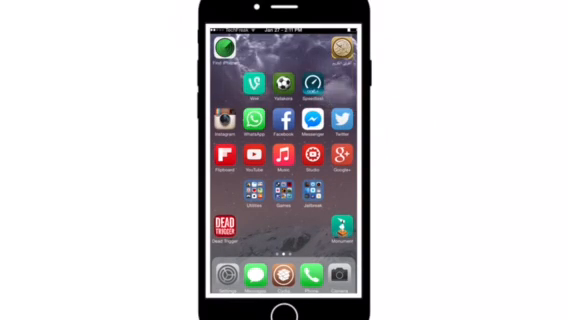